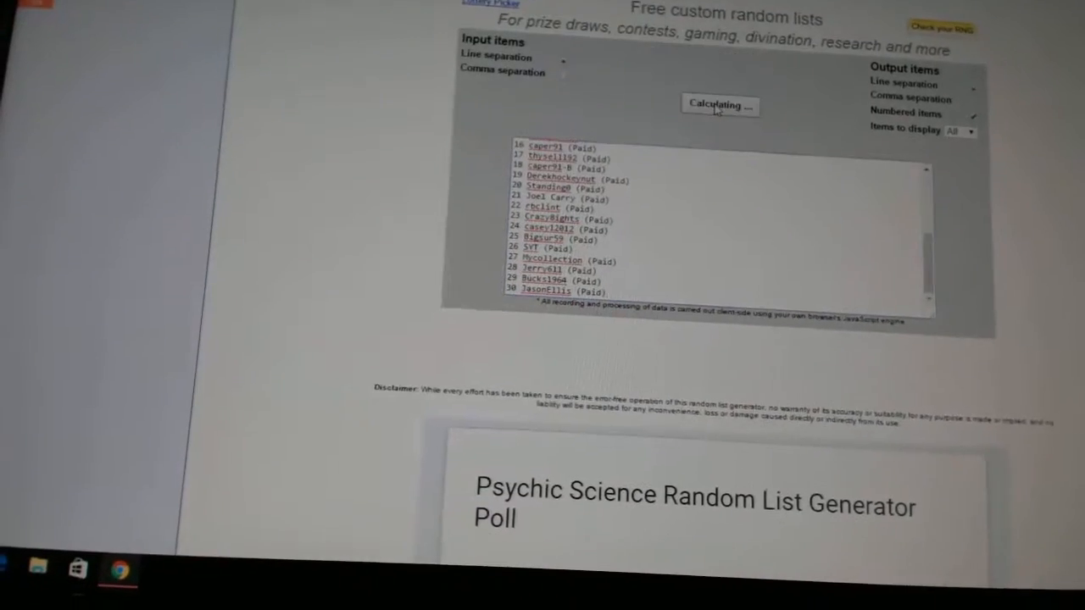
Randomize the 30-team city list and copy the shuffled output for pasting into column B.
{"action": "left_click", "coordinate": [719, 103]}
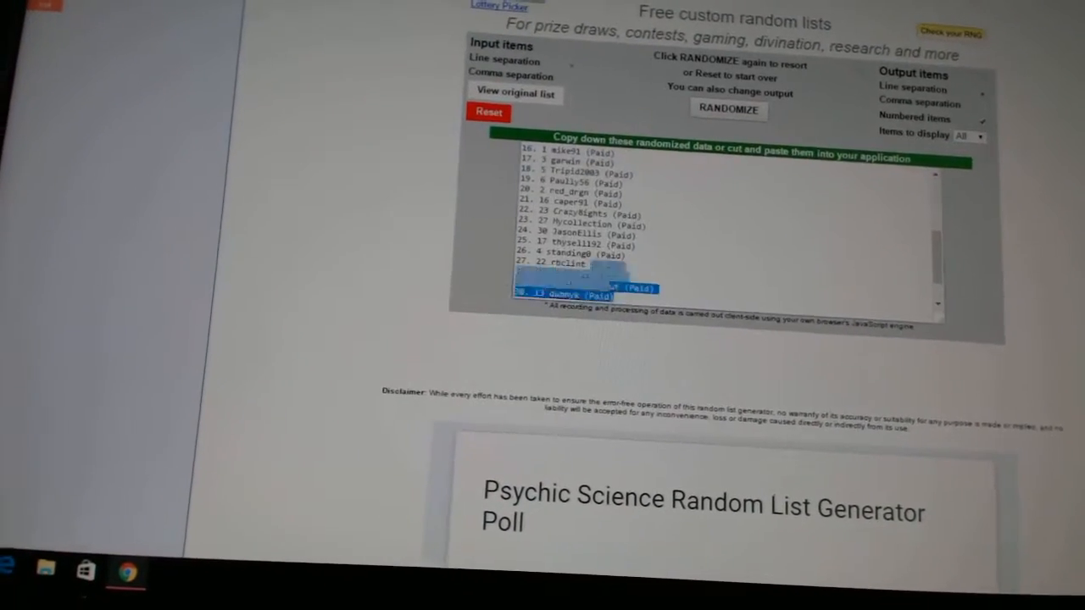
{"action": "left_click", "coordinate": [726, 115]}
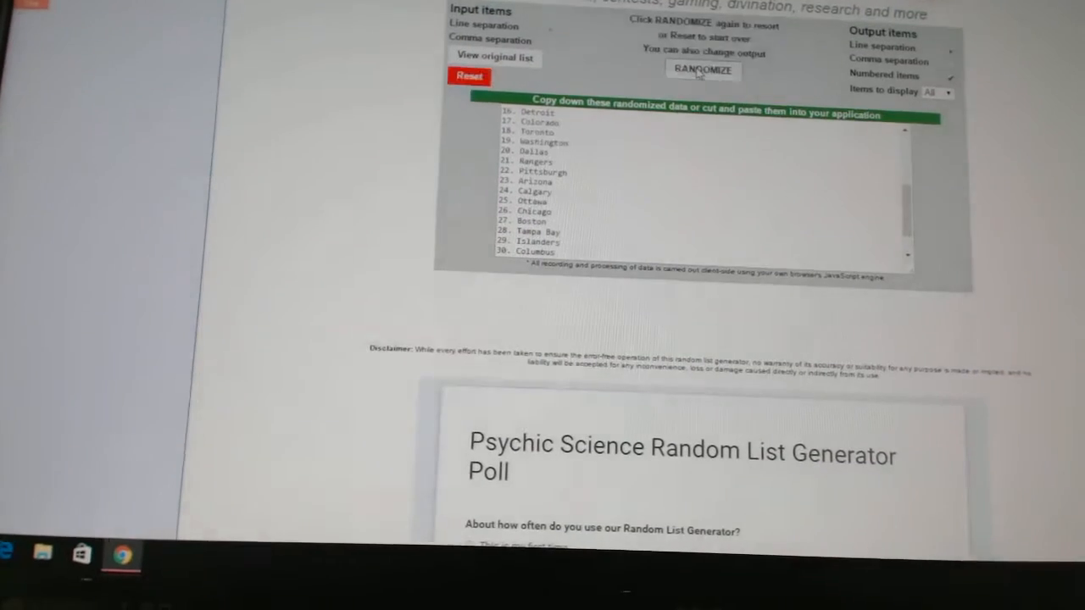
{"action": "left_click", "coordinate": [705, 69]}
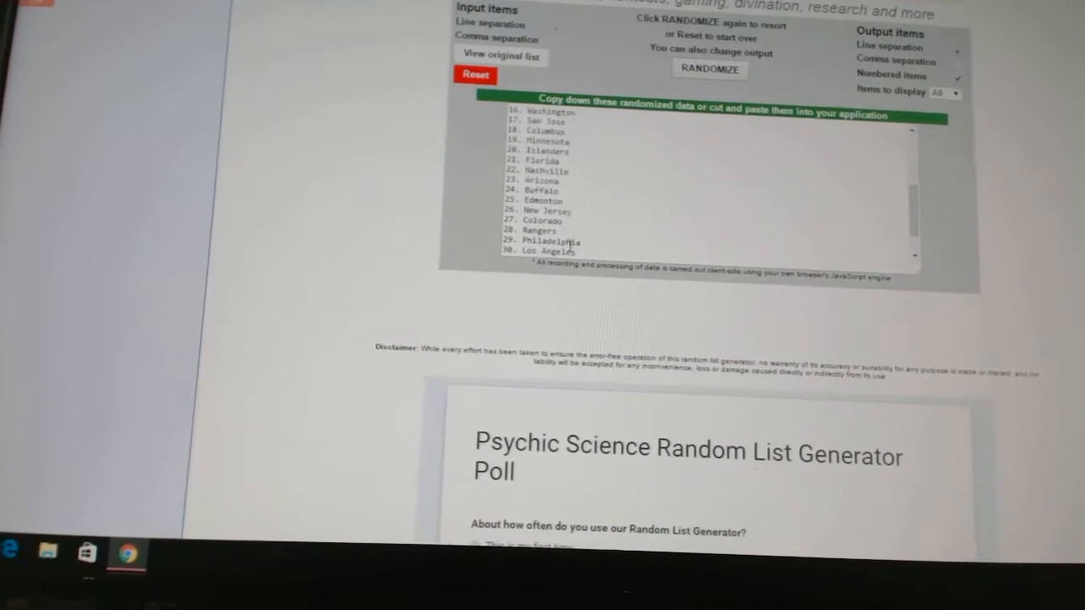
{"action": "right_click", "coordinate": [551, 186]}
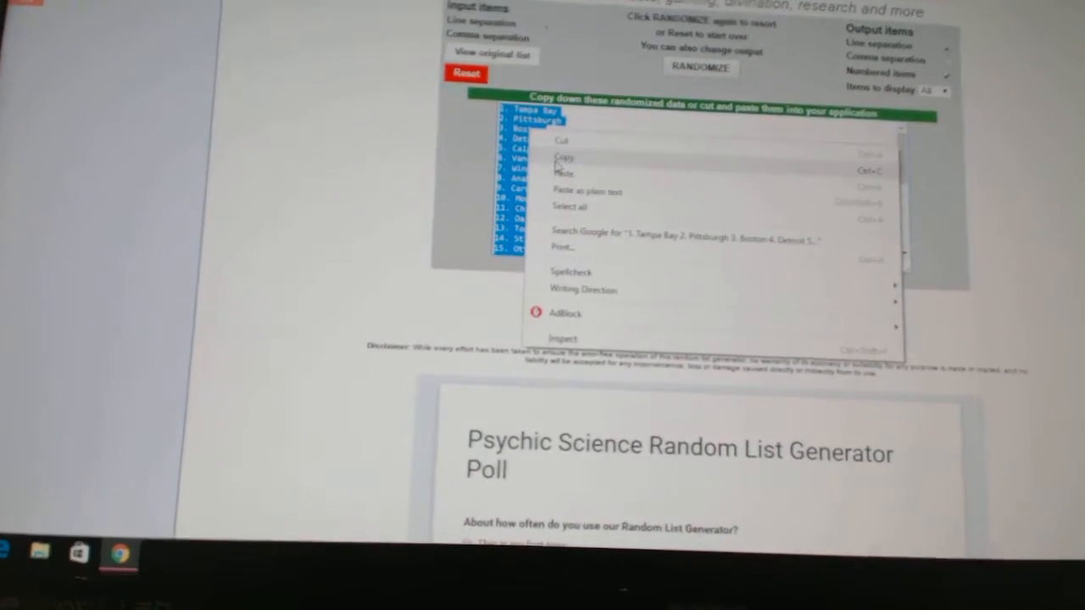
{"action": "left_click", "coordinate": [562, 157]}
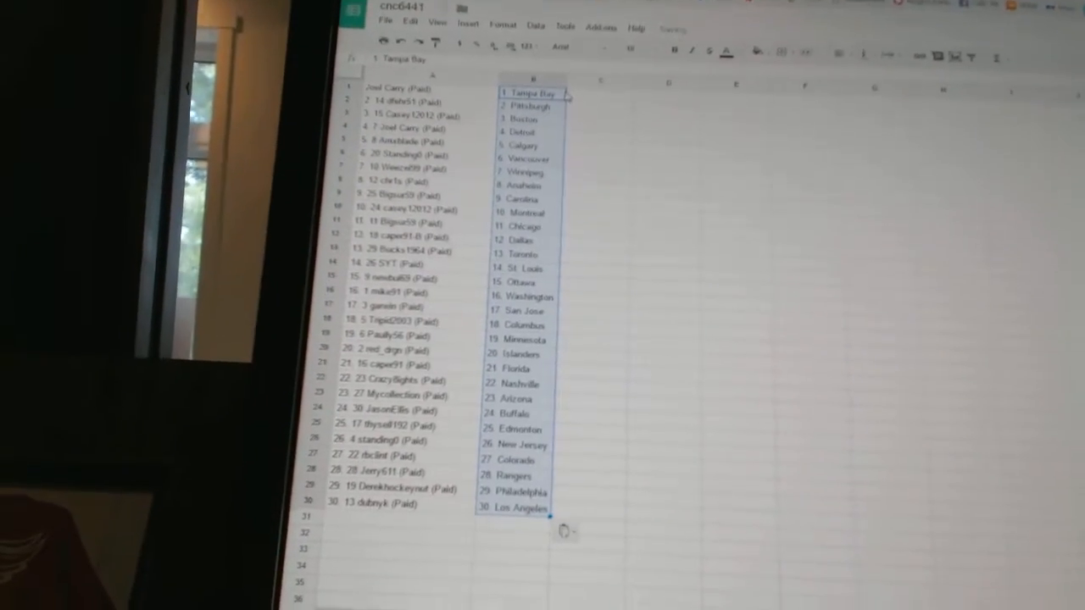